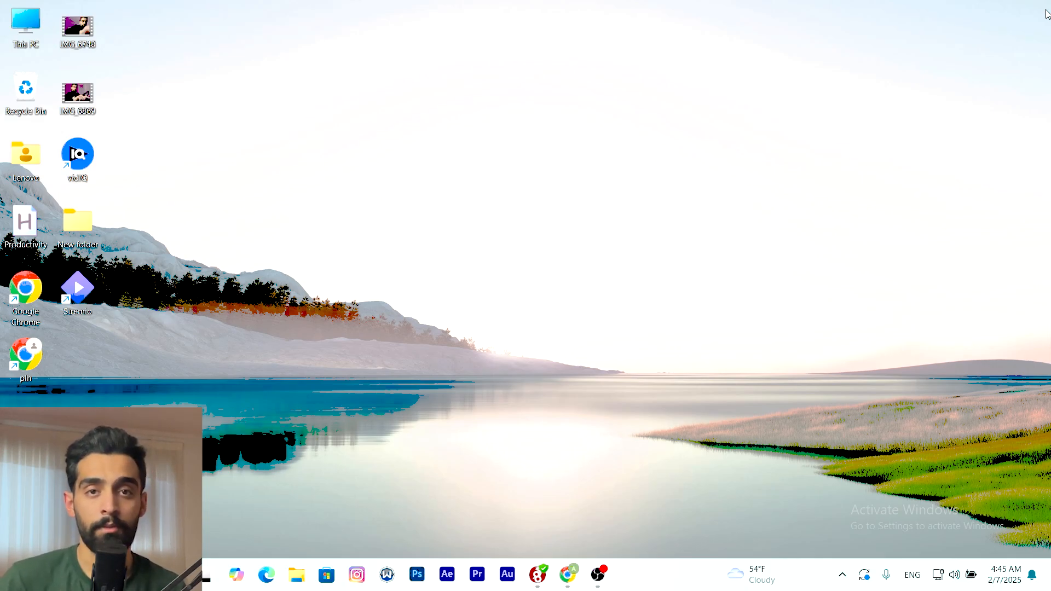
mouse_move(510, 203)
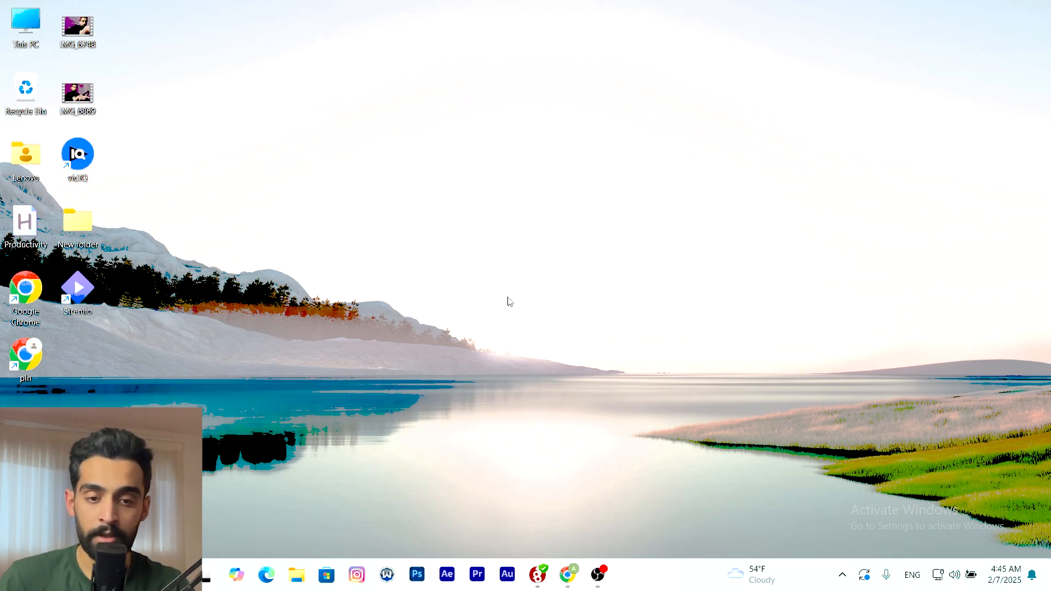
Step: Reach the System > Display settings page from the desktop context menu
right_click(508, 301)
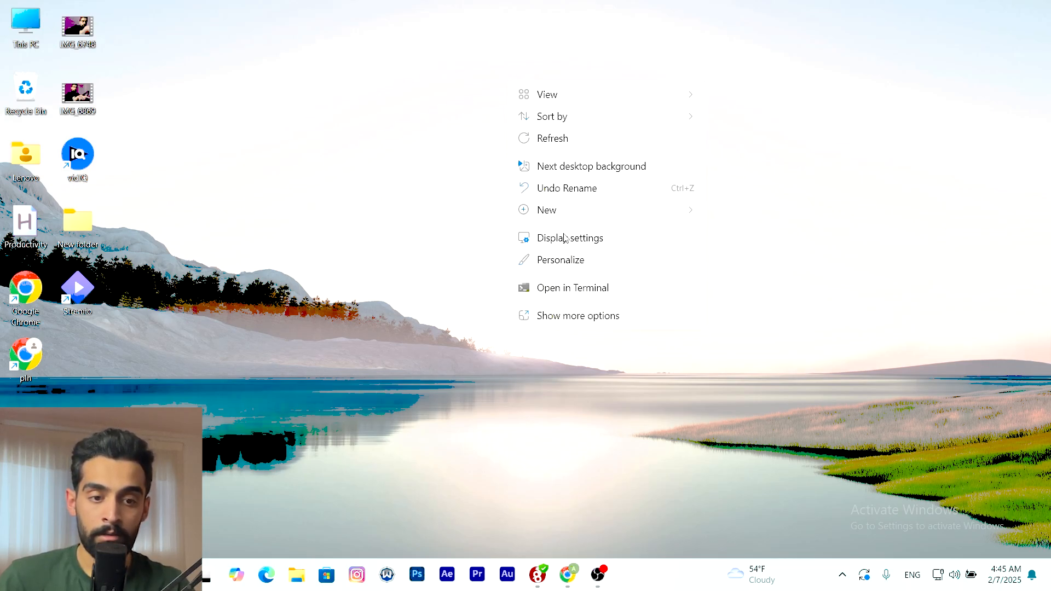
click(571, 238)
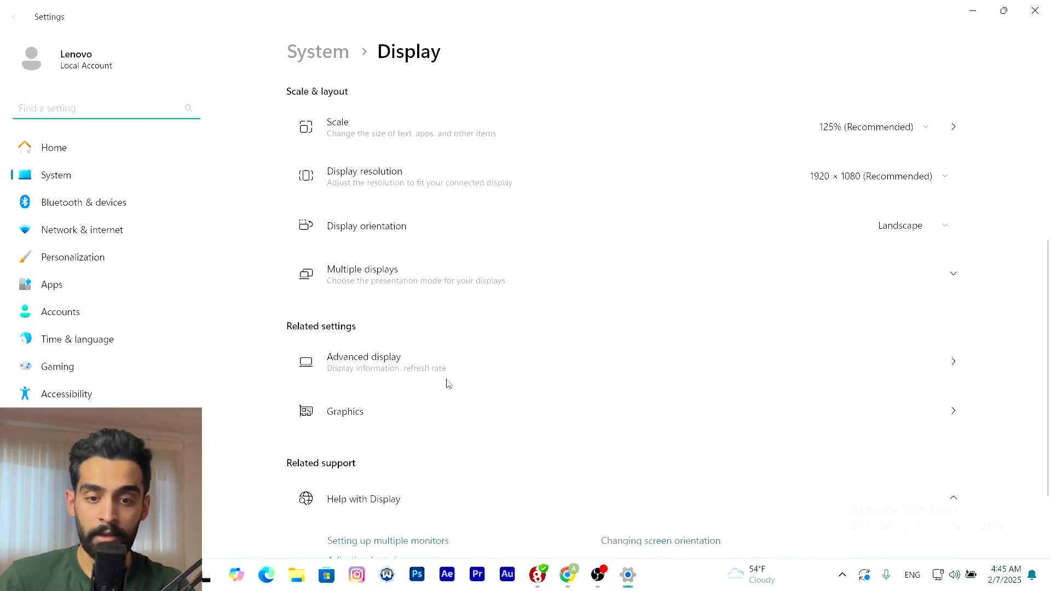
mouse_move(387, 369)
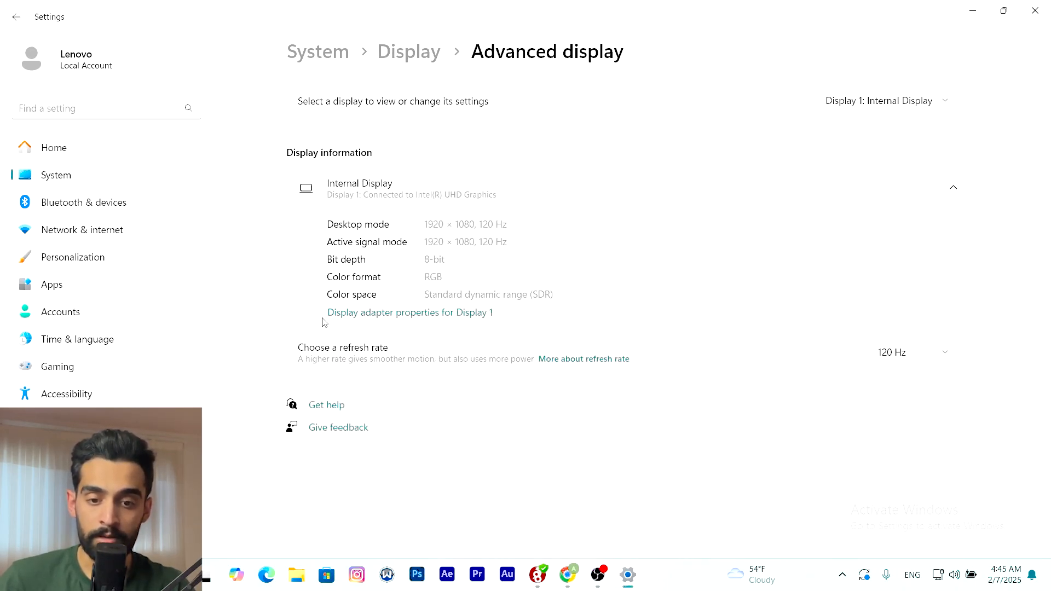
Step: Reach the Color Management window through Display 1's adapter properties
click(409, 312)
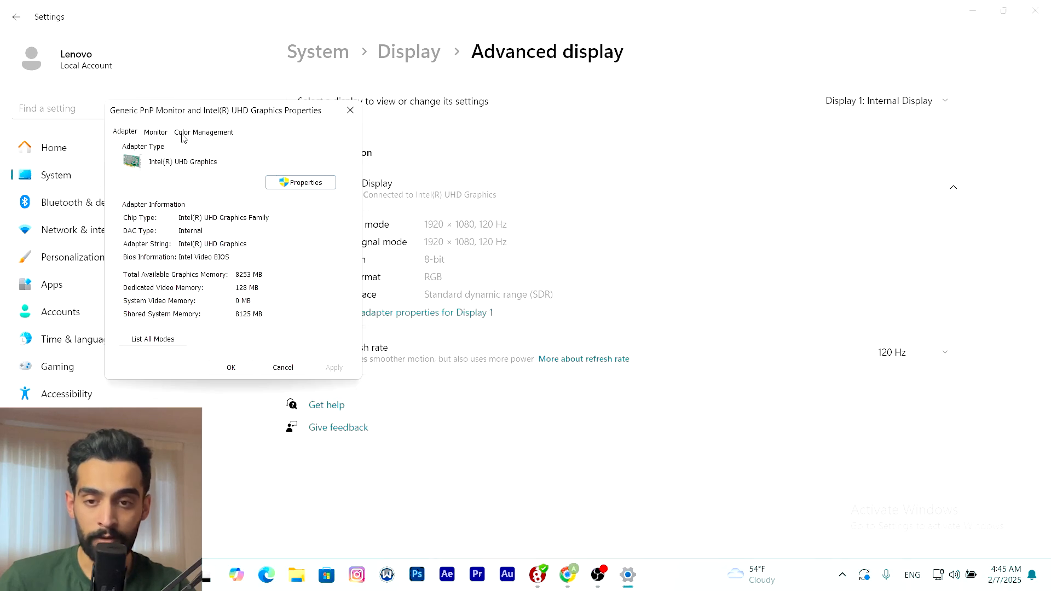
click(204, 132)
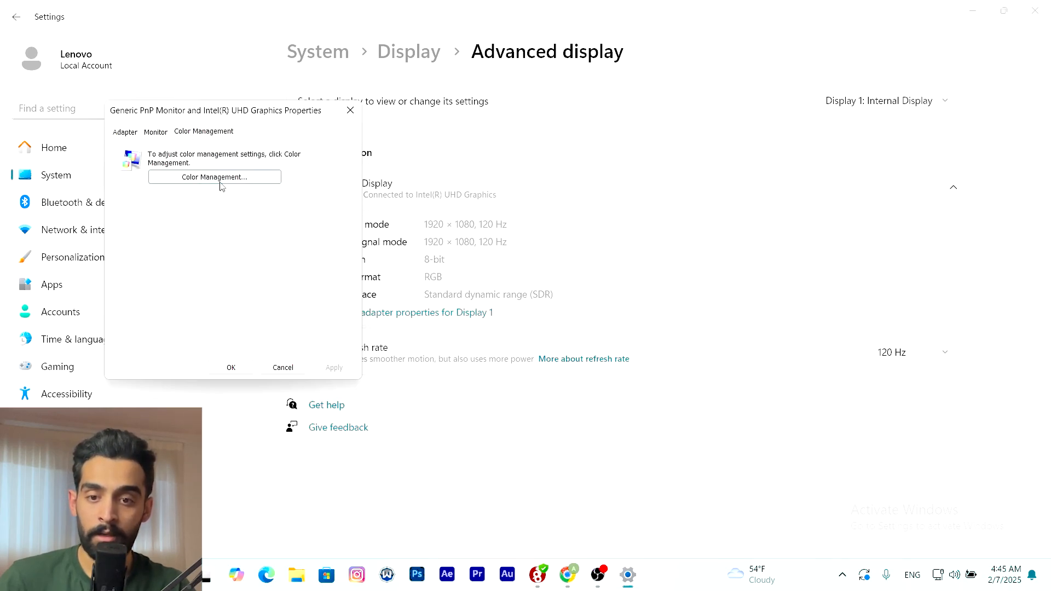
click(214, 177)
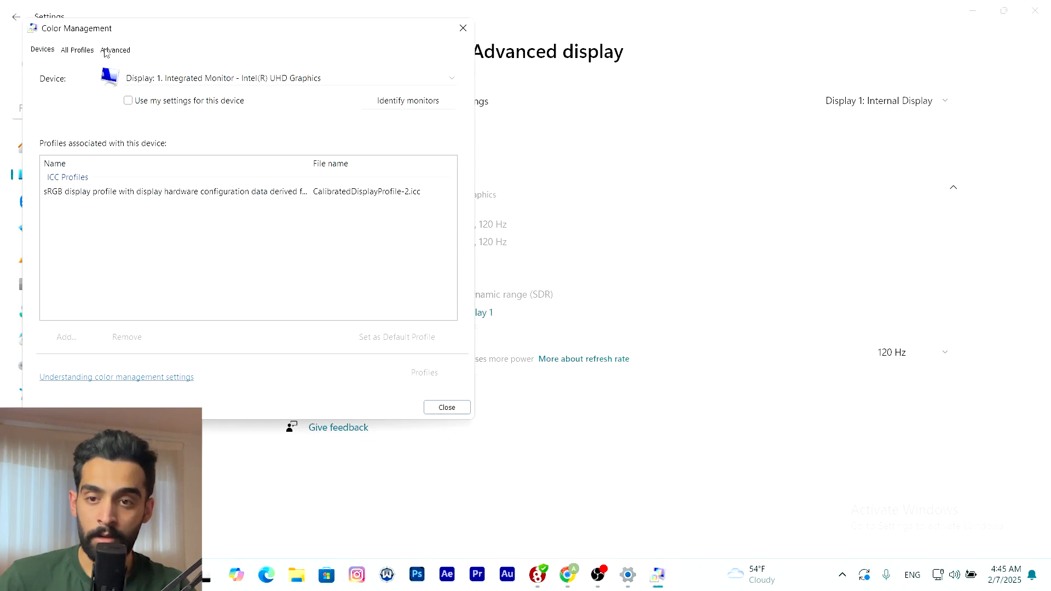
Step: Launch the Display Color Calibration wizard from the Advanced color system defaults
click(115, 49)
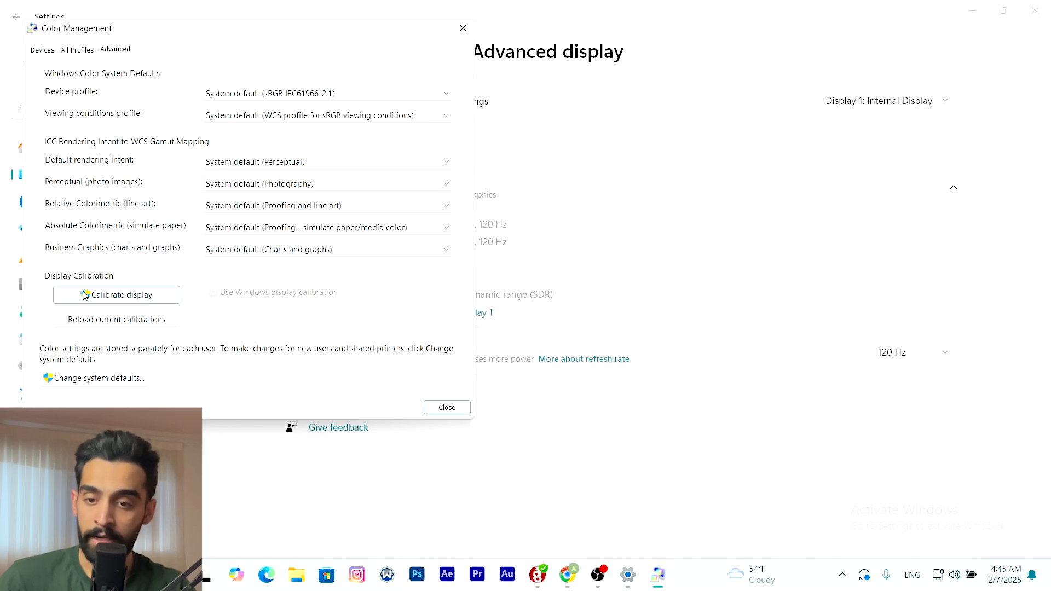
click(116, 294)
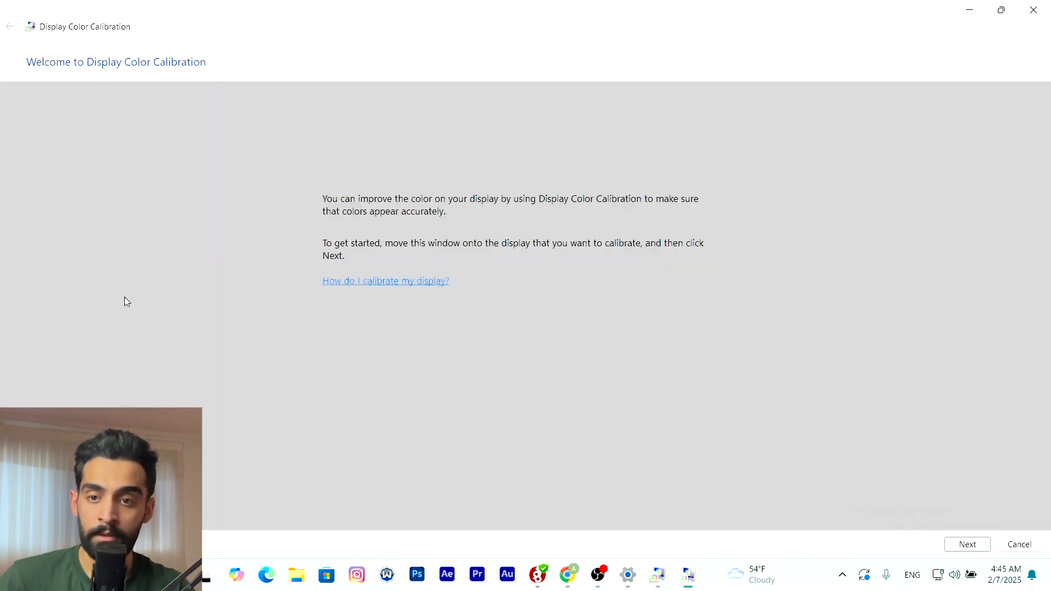
mouse_move(551, 275)
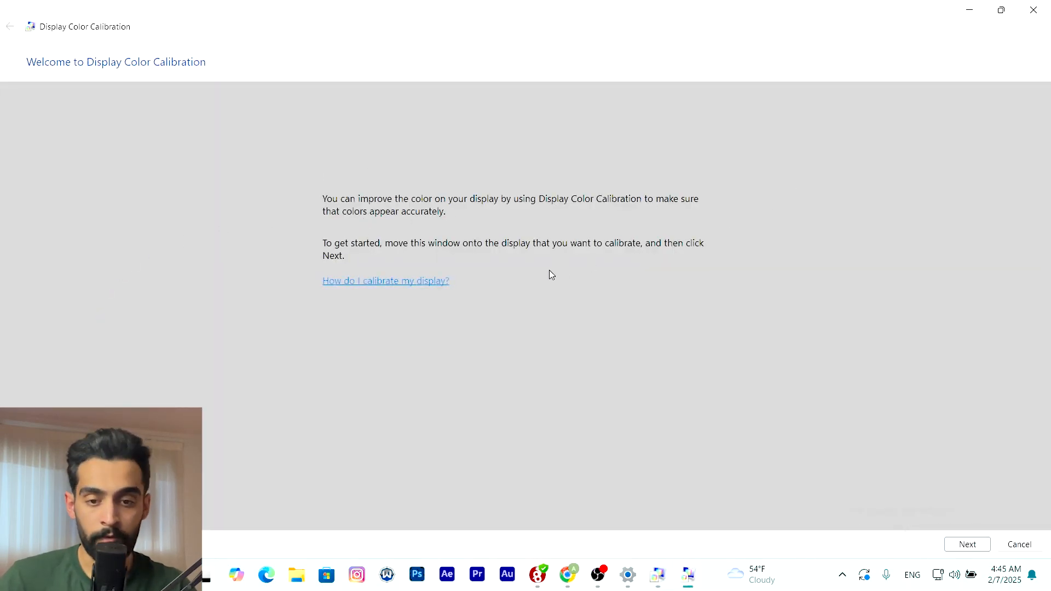
Step: Advance through the welcome and basic color settings pages to gamma adjustment
click(967, 545)
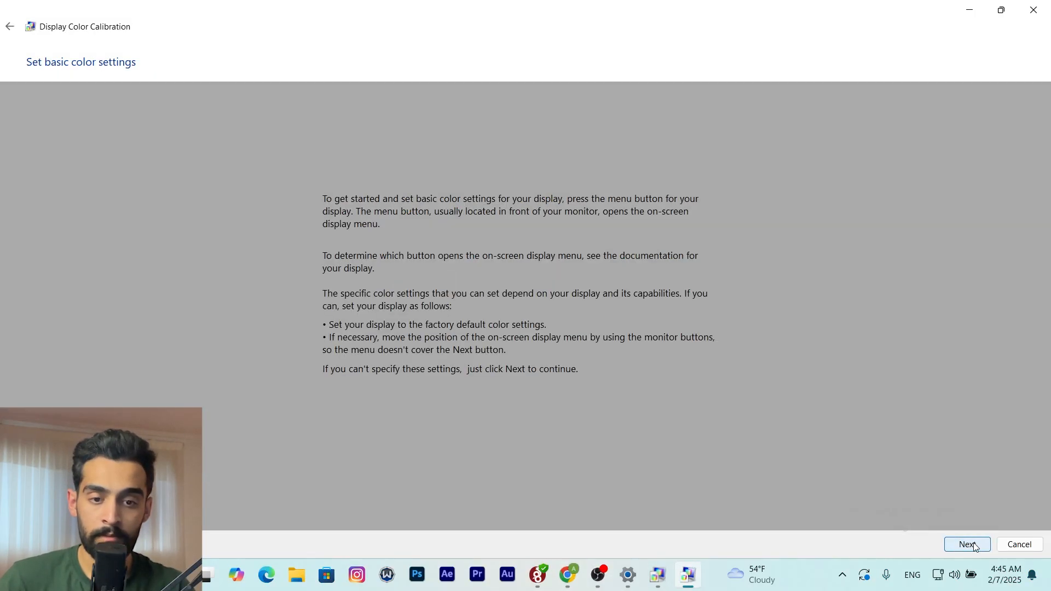
mouse_move(461, 337)
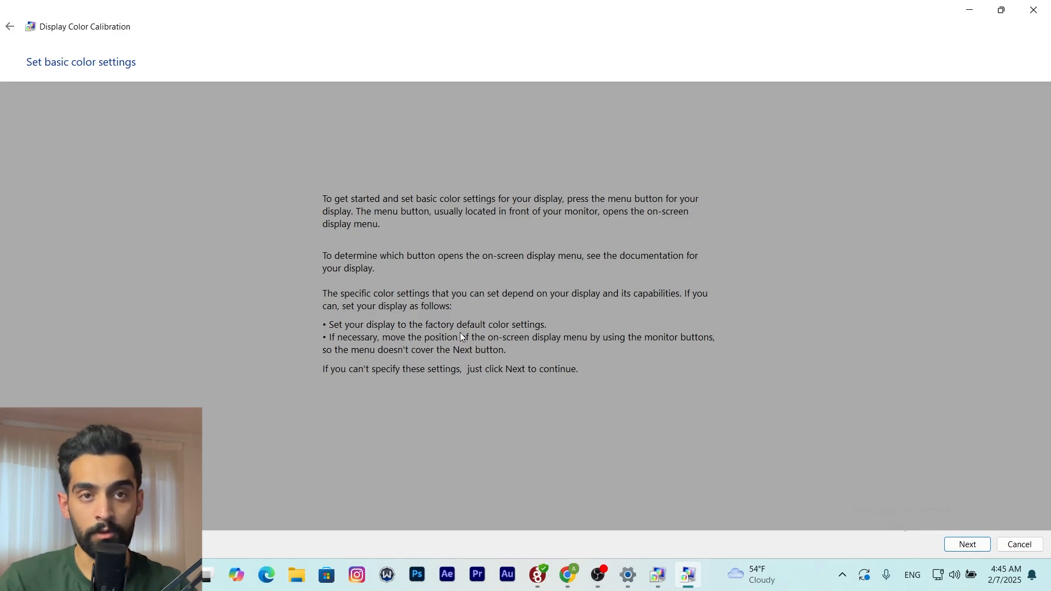
mouse_move(979, 557)
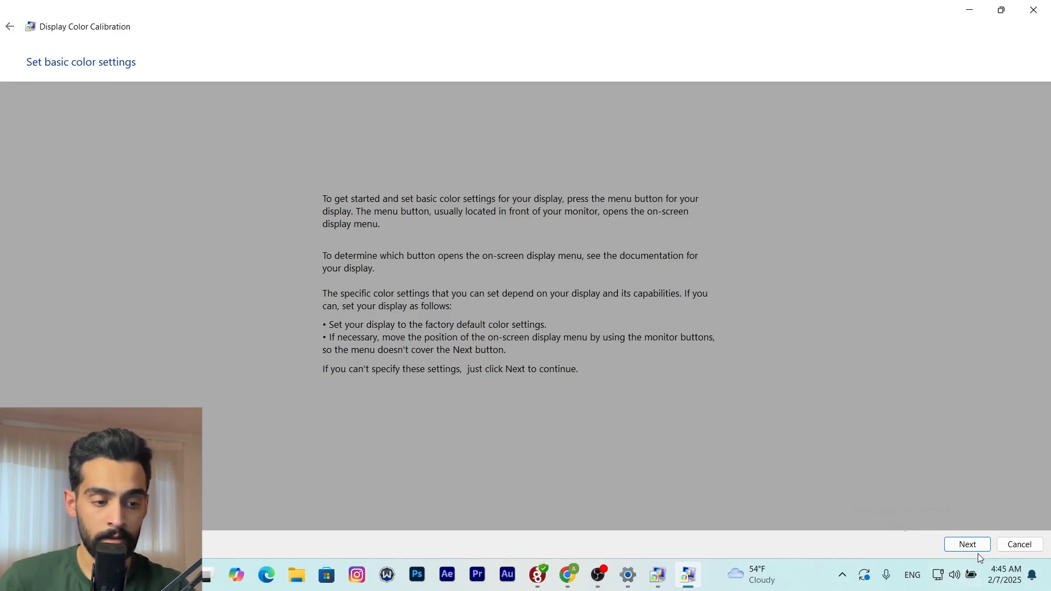
click(966, 544)
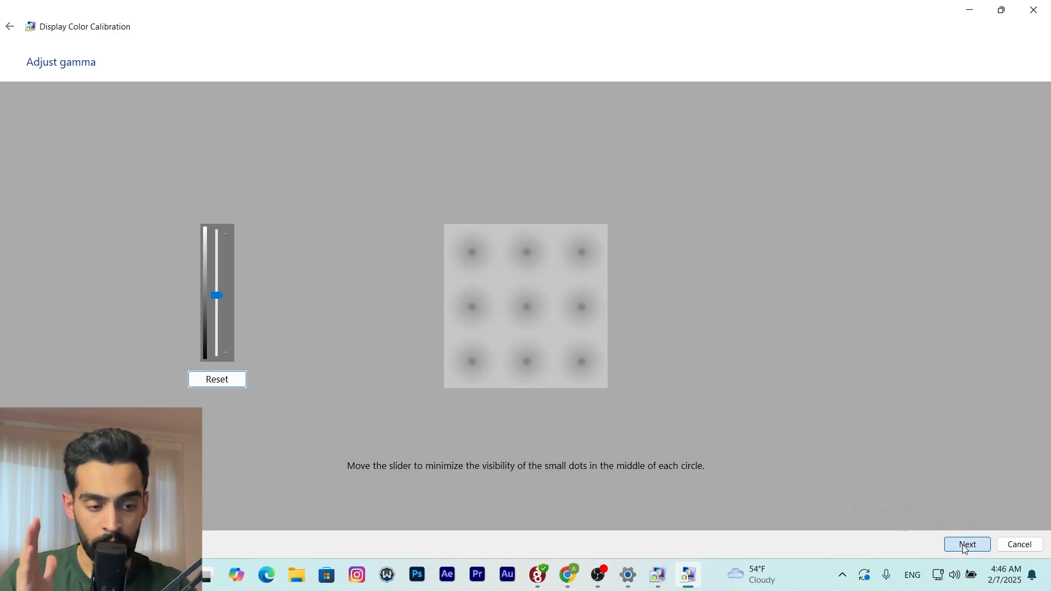
Step: Keep the current gamma, brightness and contrast and continue to the color balance step
click(967, 544)
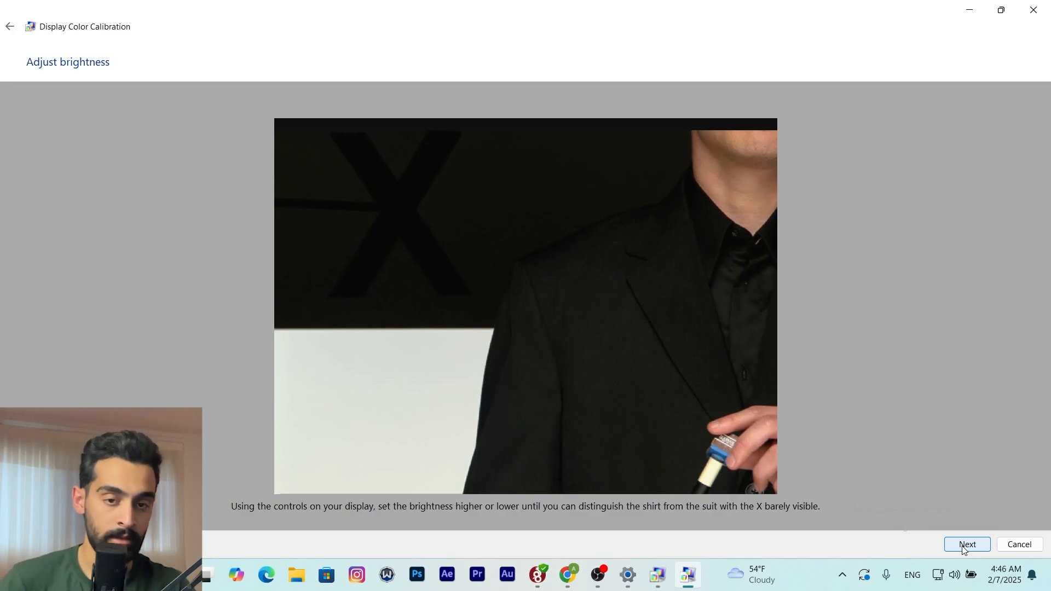
click(967, 545)
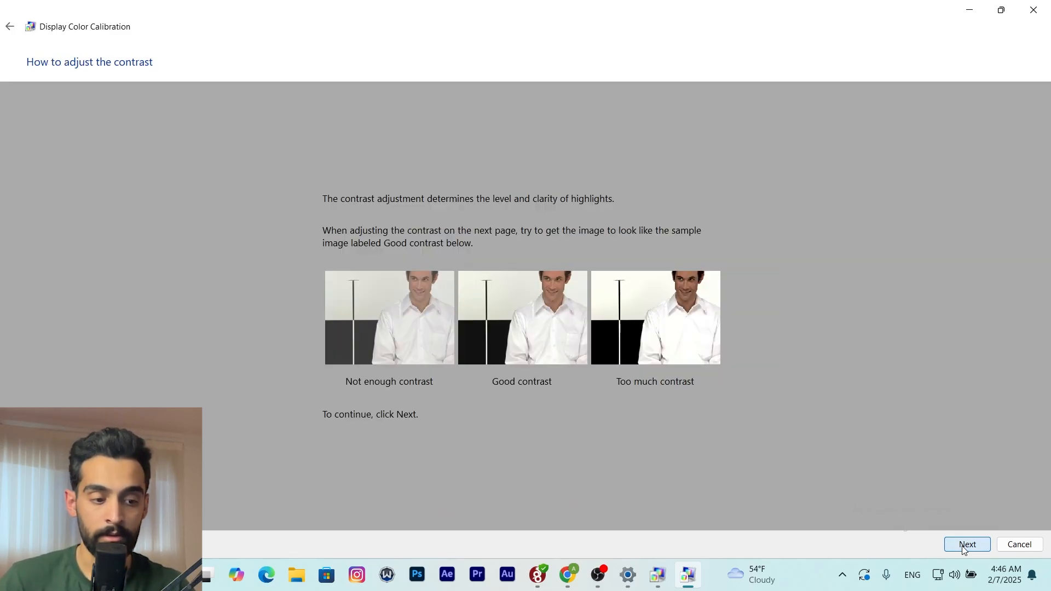
click(967, 544)
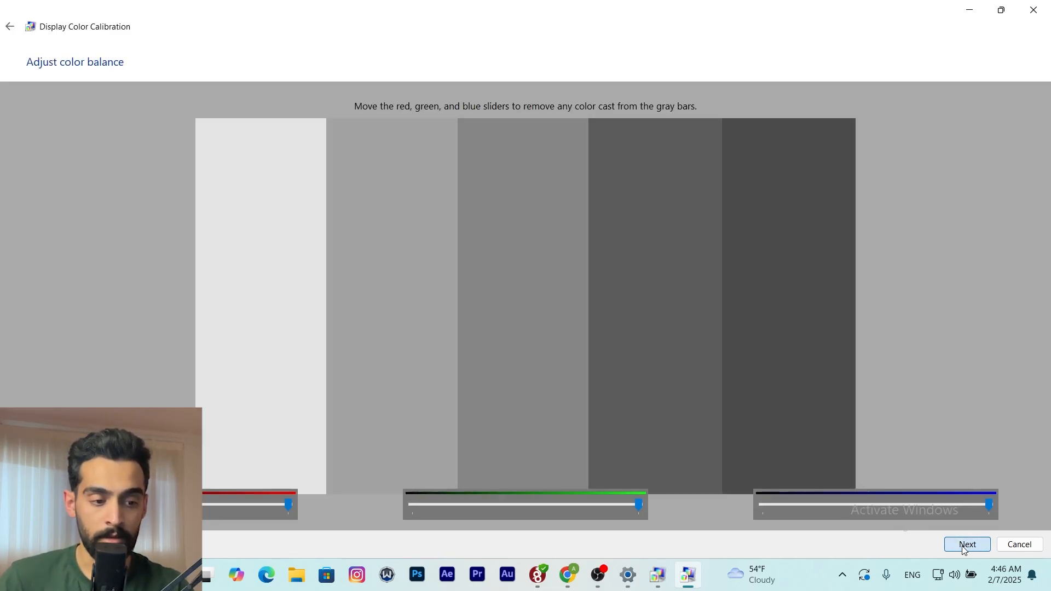
mouse_move(283, 509)
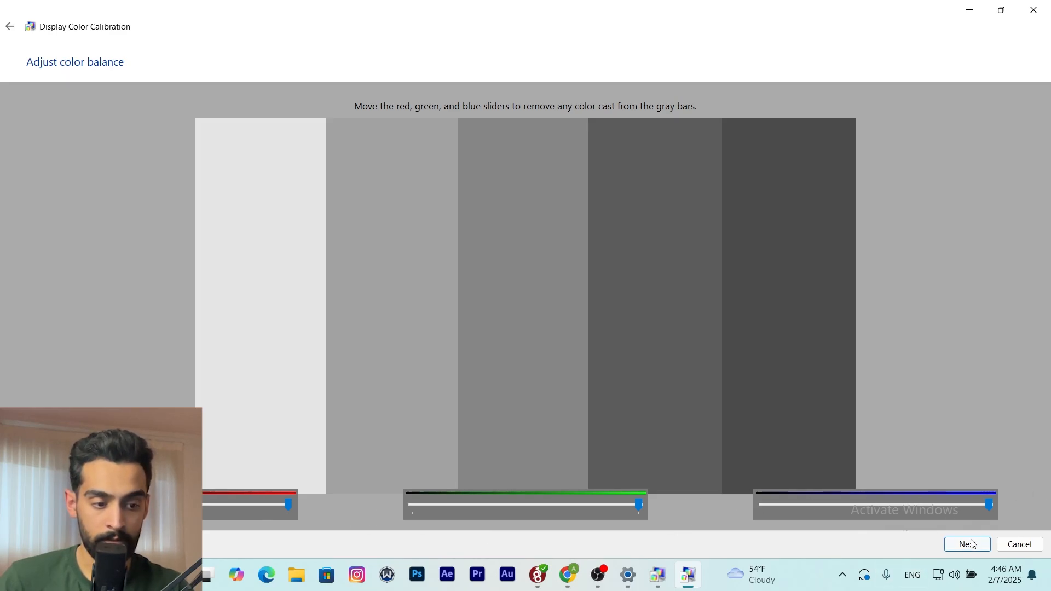
Step: Accept the red, green and blue balance as-is, creating the new calibration
click(967, 545)
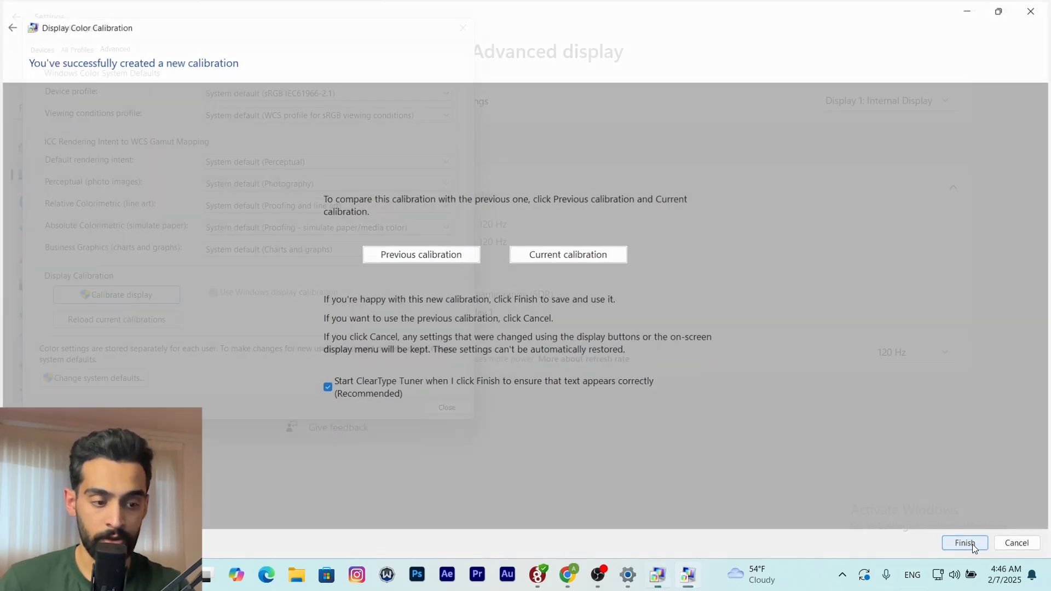
Step: Finish and save the new calibration, then dismiss the Color Management window
click(964, 542)
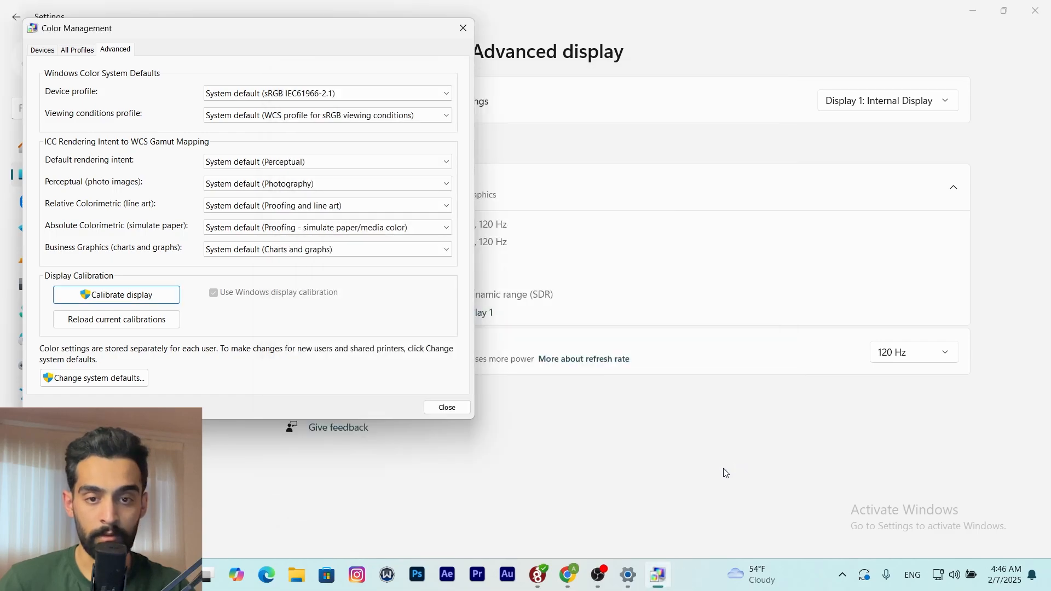
click(446, 408)
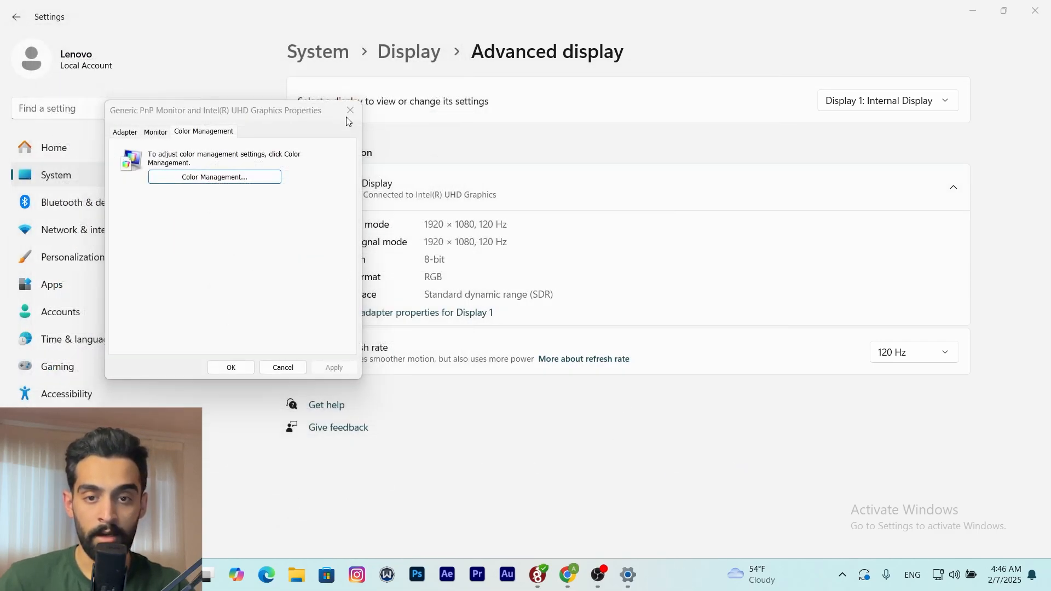